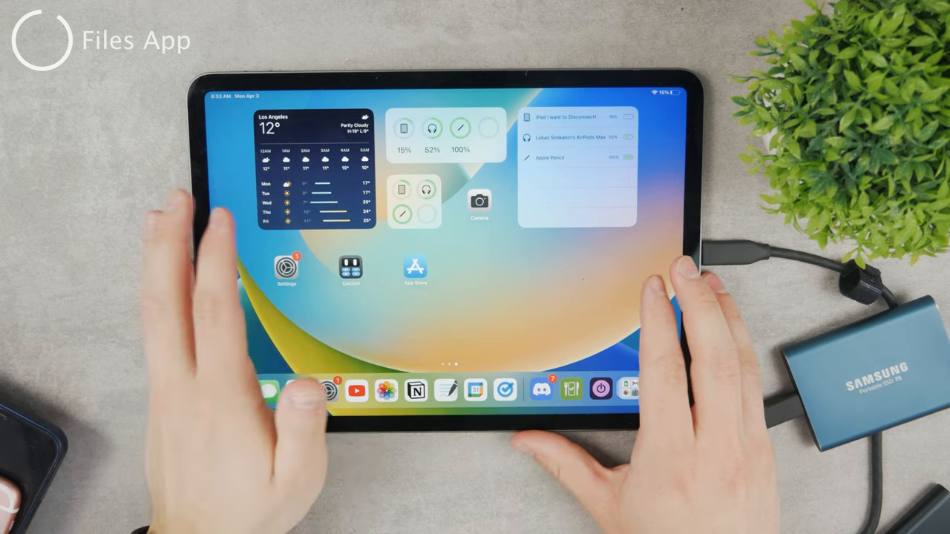
# Swipe across the Home Screen to reach the Files app
pyautogui.hscroll(-3)
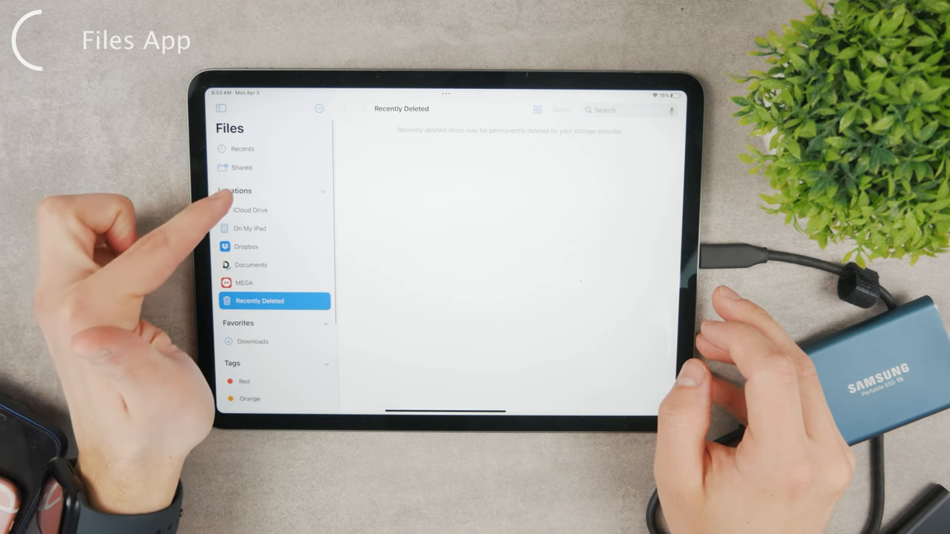
# Browse iCloud Drive from the sidebar before closing Files to the Home Screen
pyautogui.click(234, 189)
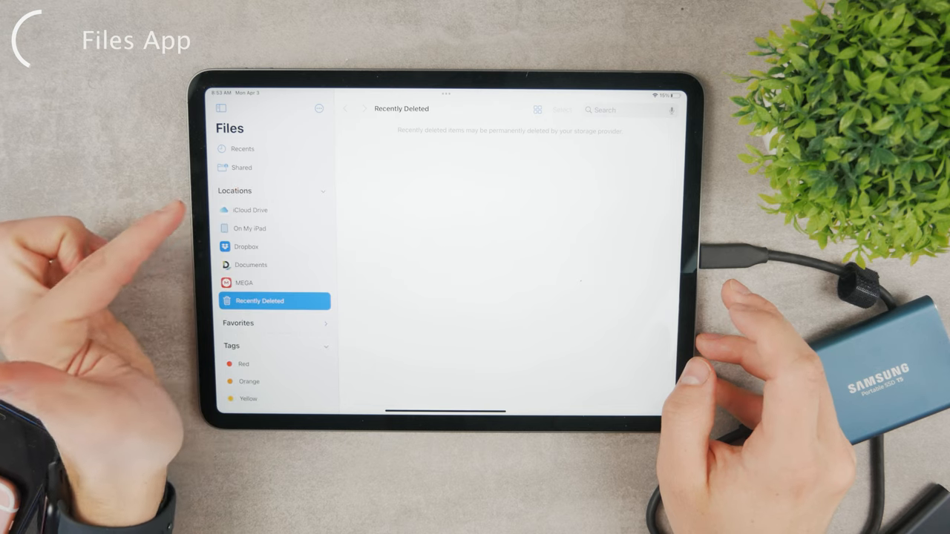
pyautogui.moveTo(219, 229)
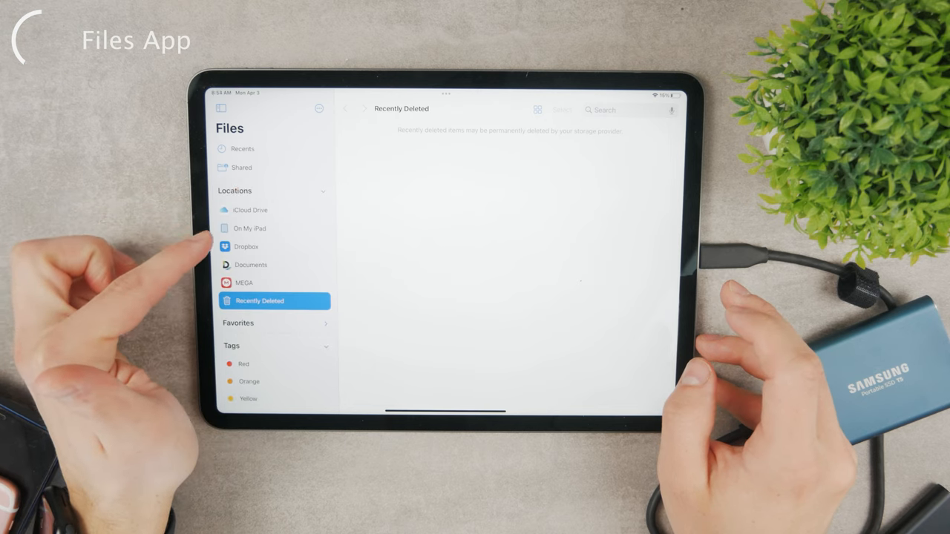
pyautogui.click(249, 210)
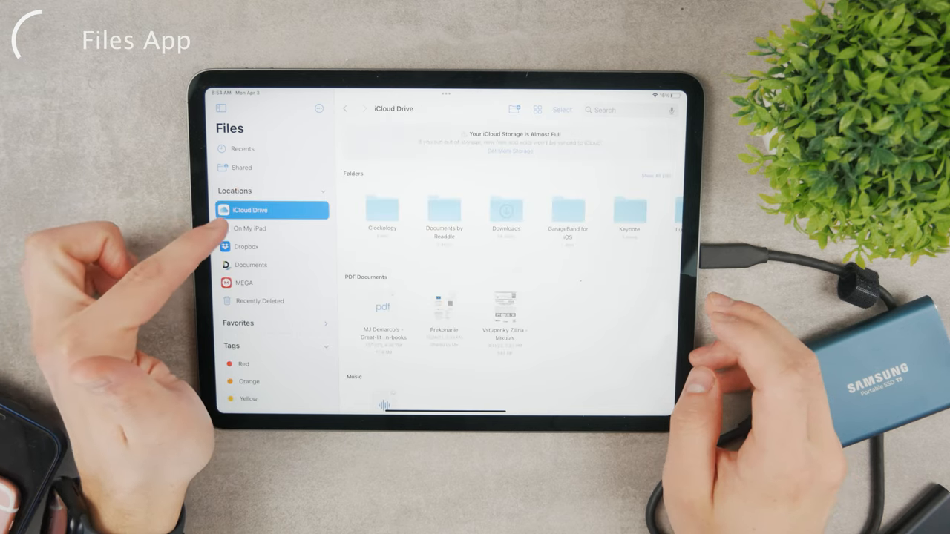
pyautogui.click(249, 229)
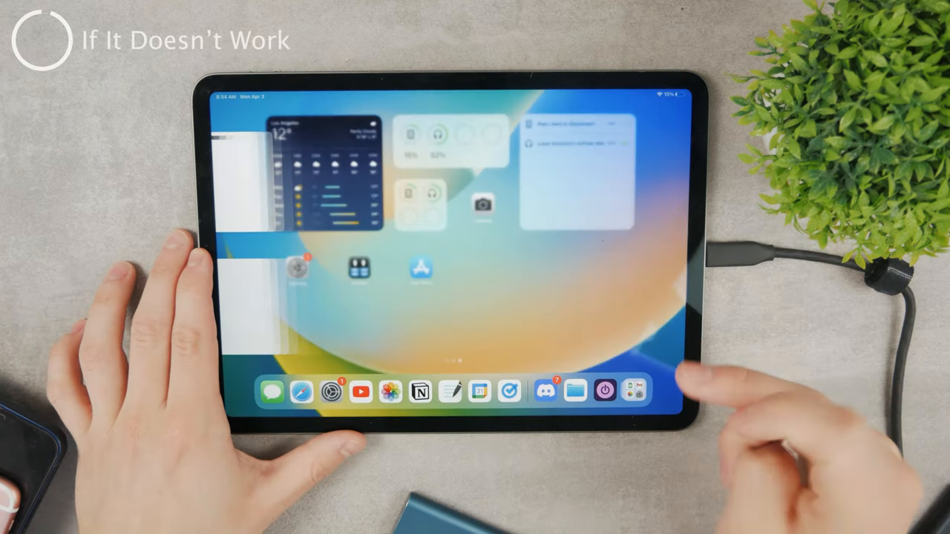
# Reopen Files and choose the BLUX Main drive under Locations
pyautogui.click(576, 390)
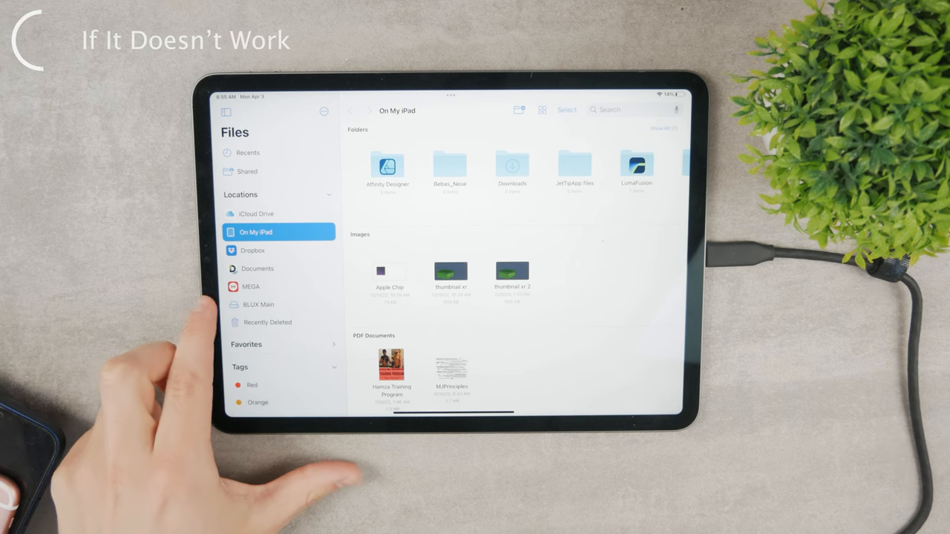
pyautogui.click(279, 304)
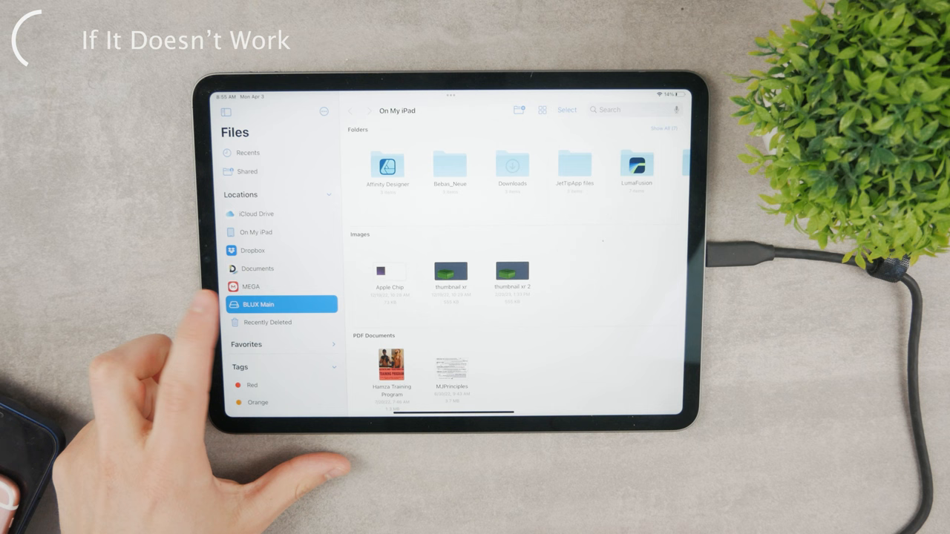
pyautogui.click(258, 304)
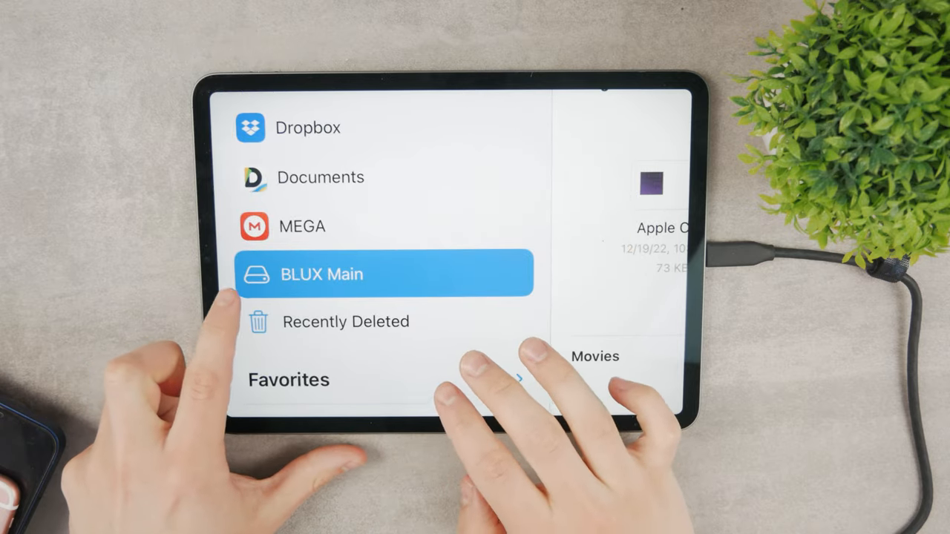
# Show BLUX Main's contents: two folders, several images and movies
pyautogui.click(320, 273)
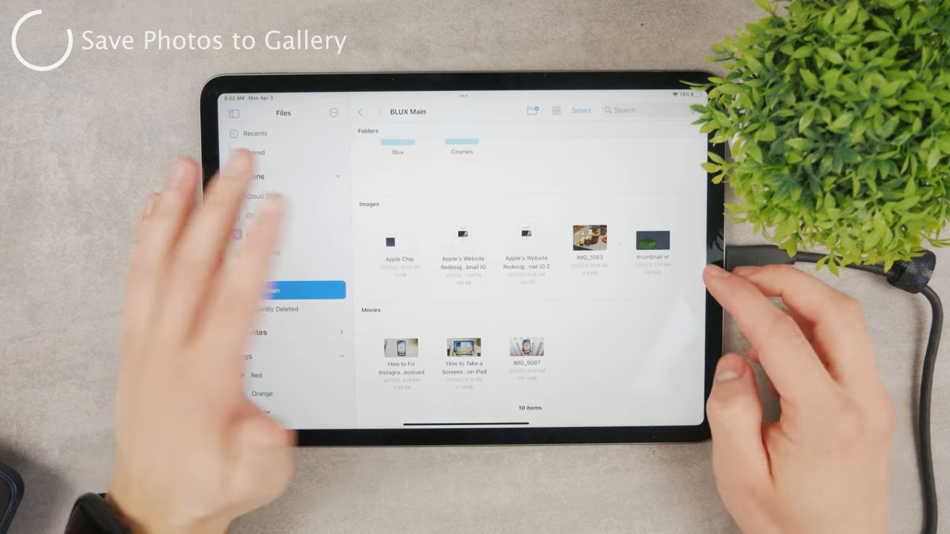
# Preview the dark thumbnail image and save it to Photos via Share > Save Image
pyautogui.doubleClick(652, 241)
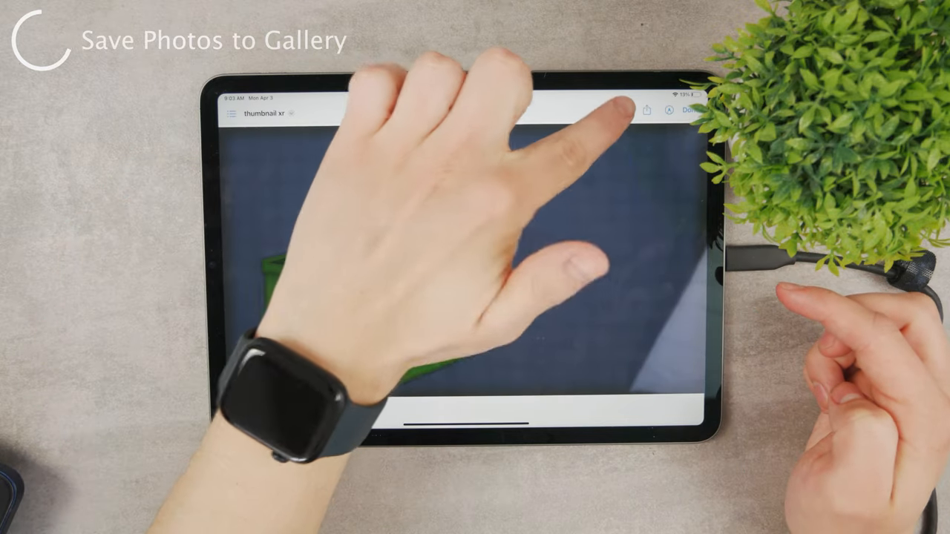
pyautogui.click(647, 110)
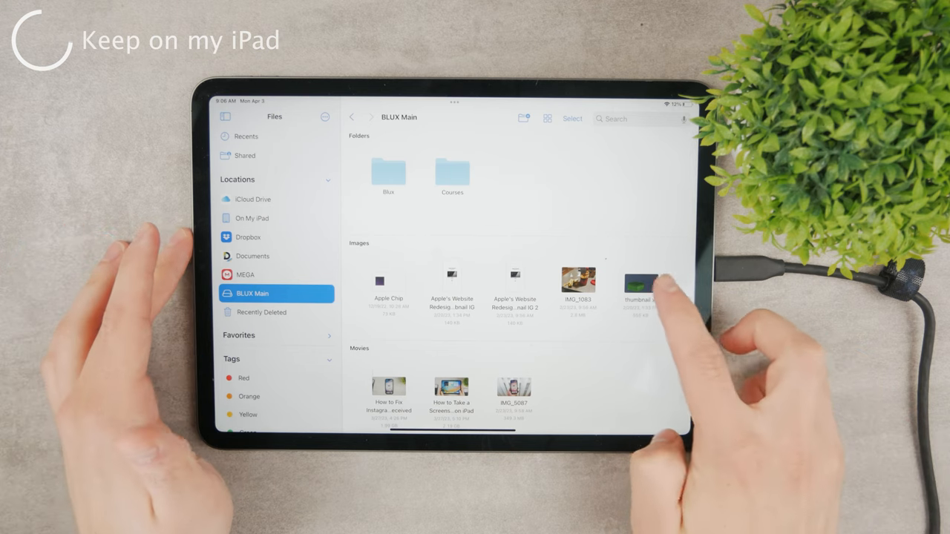
# Drag the thumbnail image onto On My iPad, keeping both copies
pyautogui.click(639, 285)
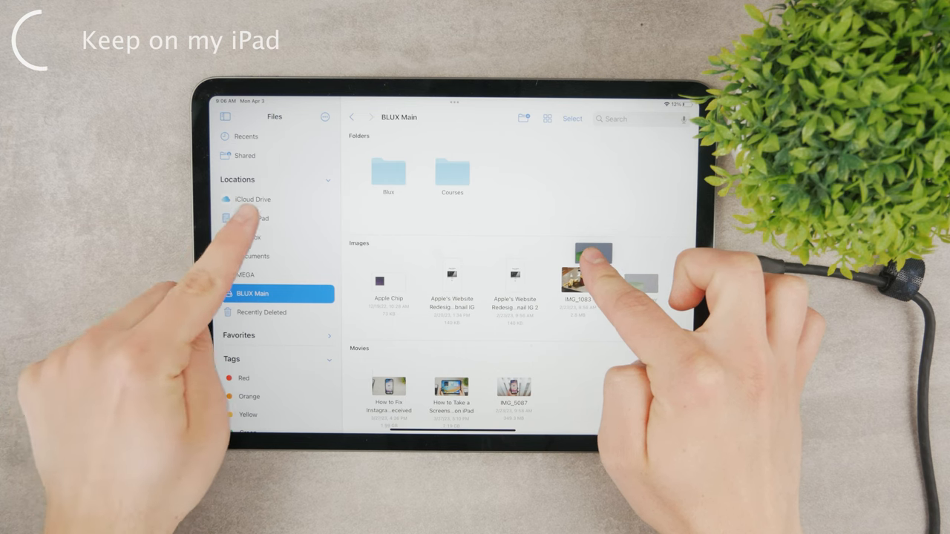
pyautogui.click(251, 216)
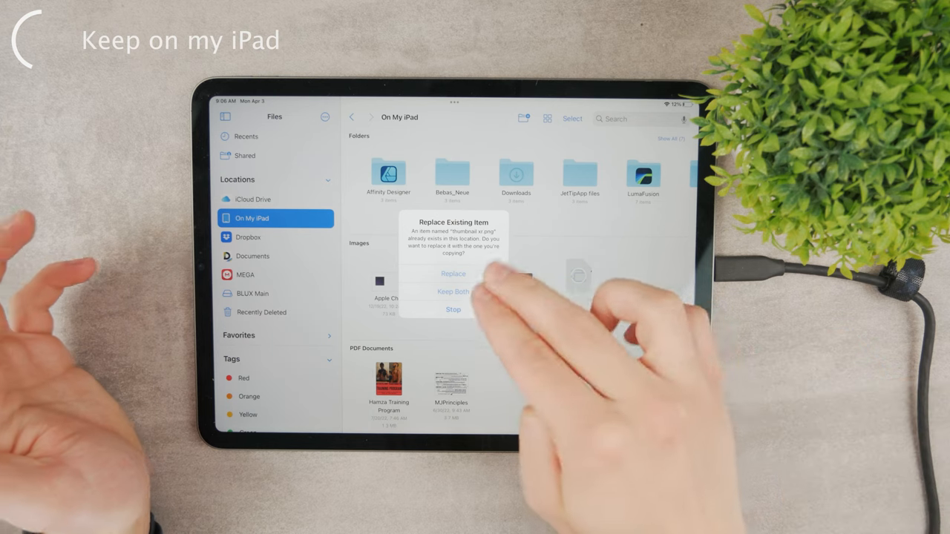
pyautogui.click(453, 290)
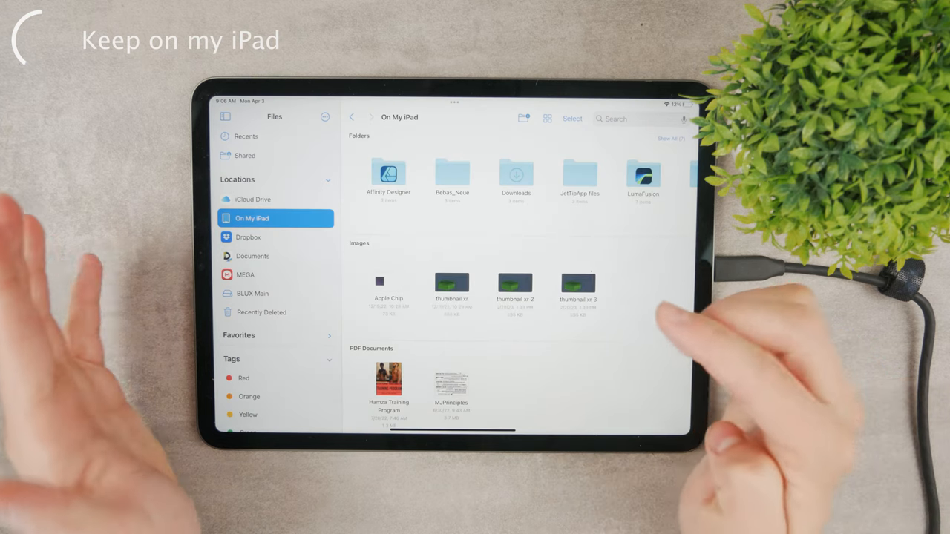